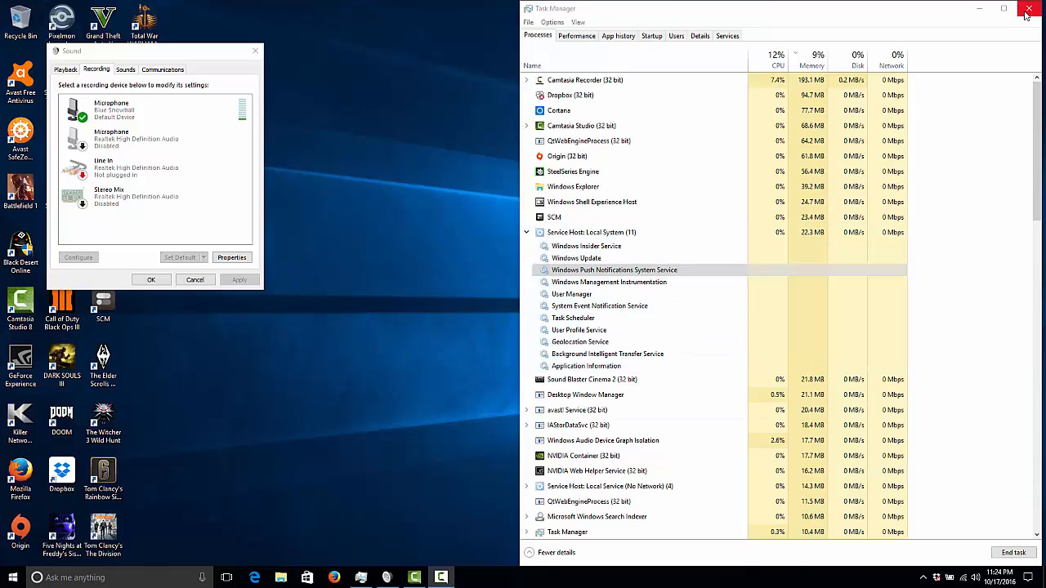
Close Task Manager and reopen it from the taskbar to refresh the process list.
click(1029, 8)
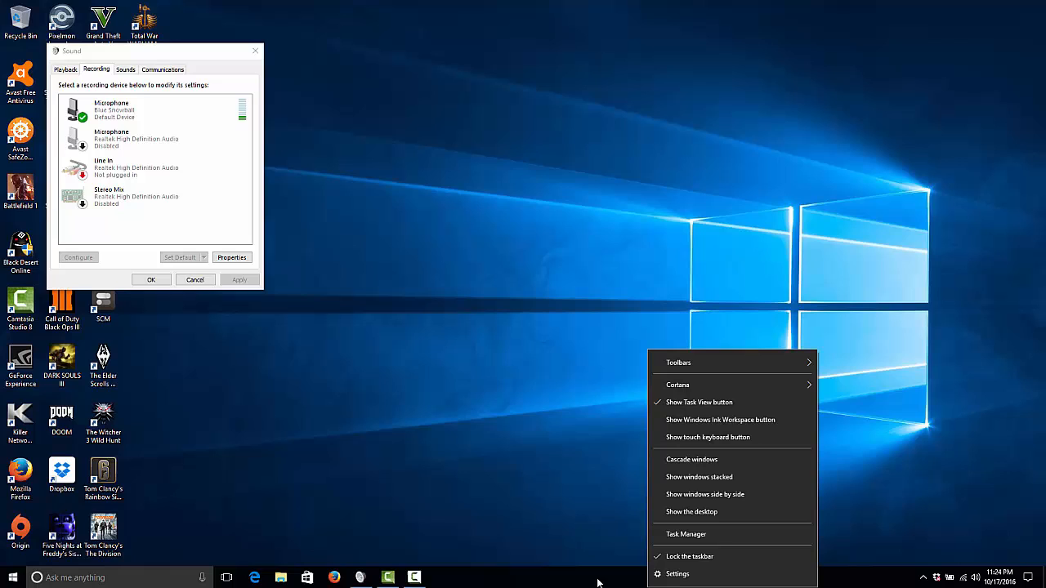
click(688, 539)
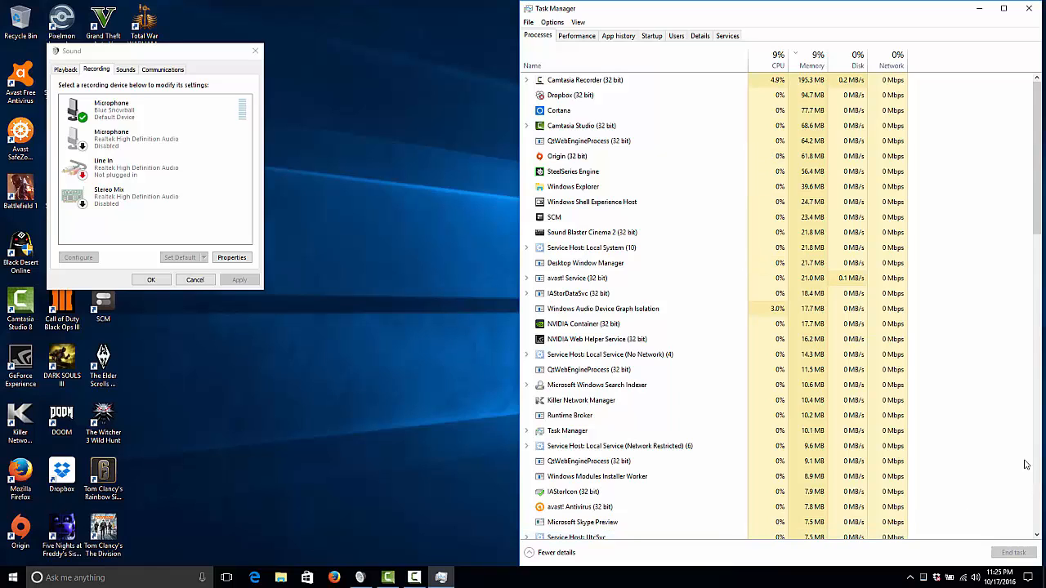
mouse_move(817, 66)
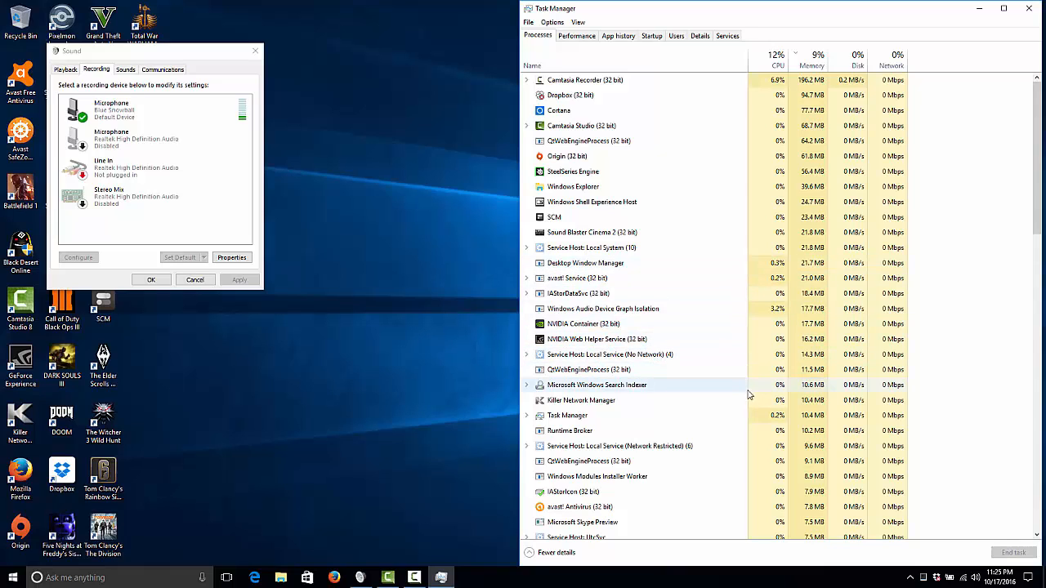
mouse_move(708, 461)
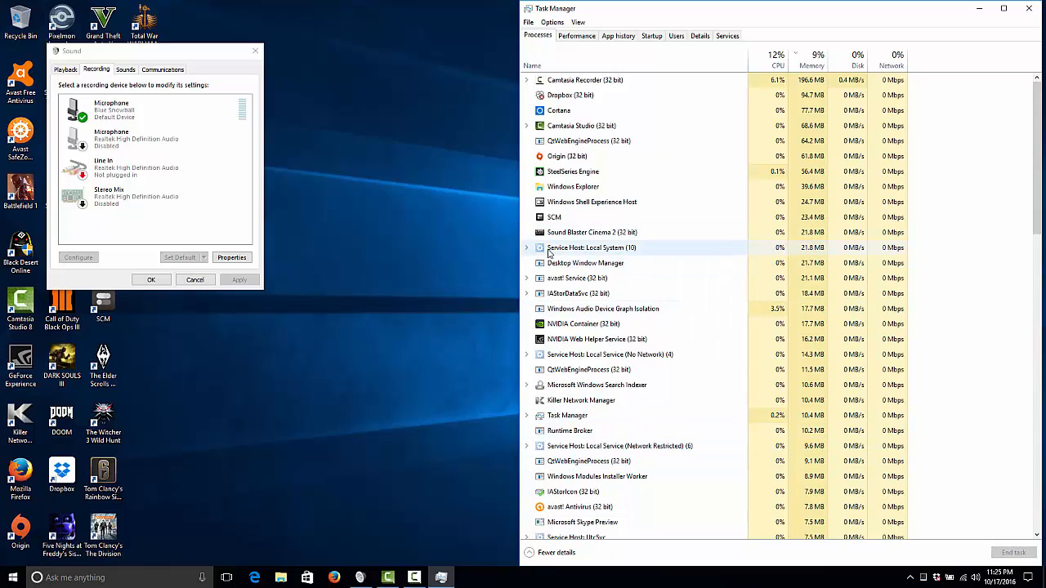
Expand Service Host: Local System (10) to show Windows Update, Task Scheduler and the others.
click(527, 247)
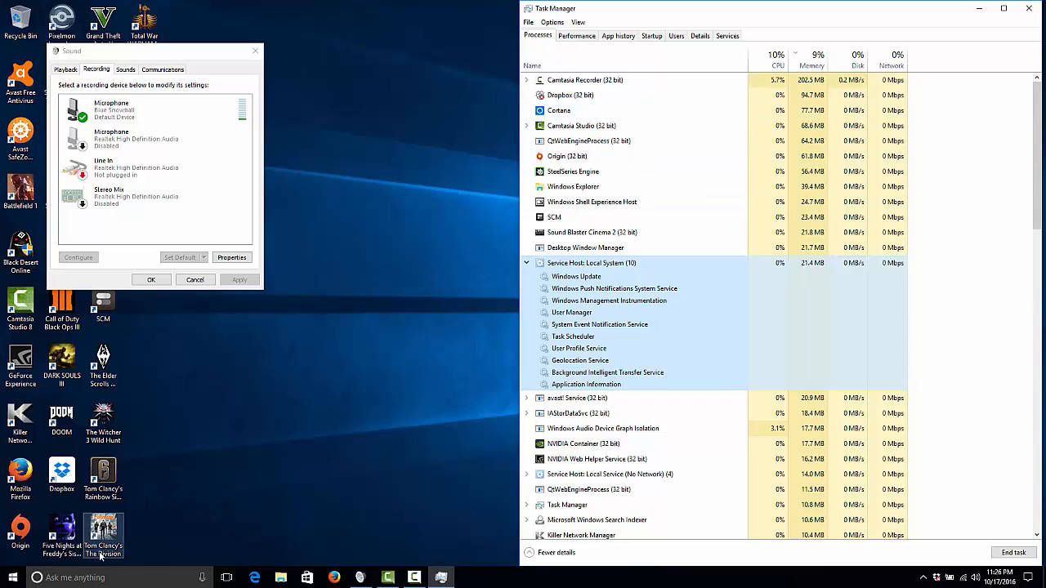
Search 'service' from Start and launch the Services desktop app.
click(78, 577)
text(service)
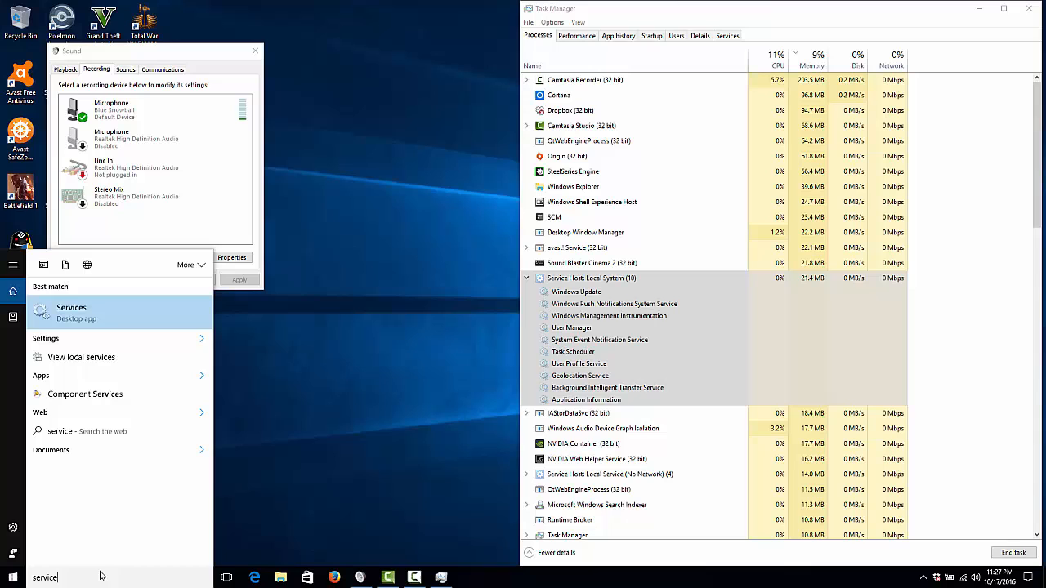
click(71, 312)
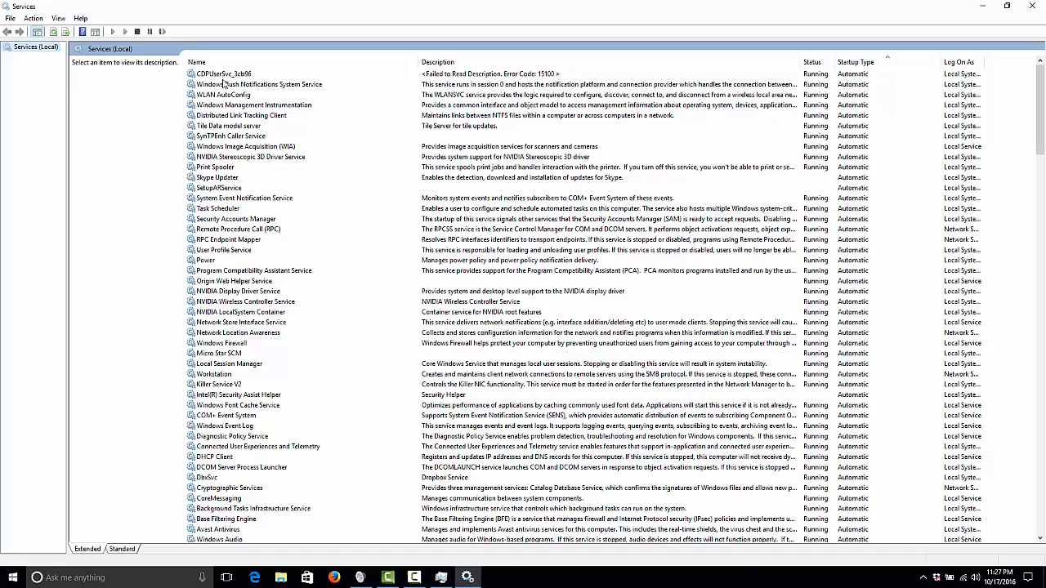
mouse_move(411, 115)
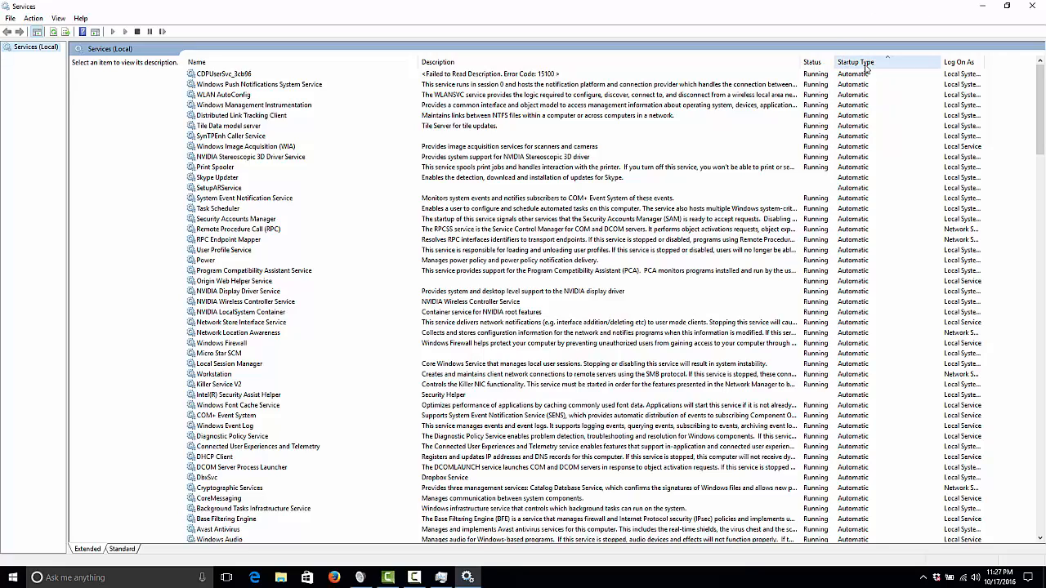
Sort services by Startup Type and scroll down to the disabled ones.
click(856, 62)
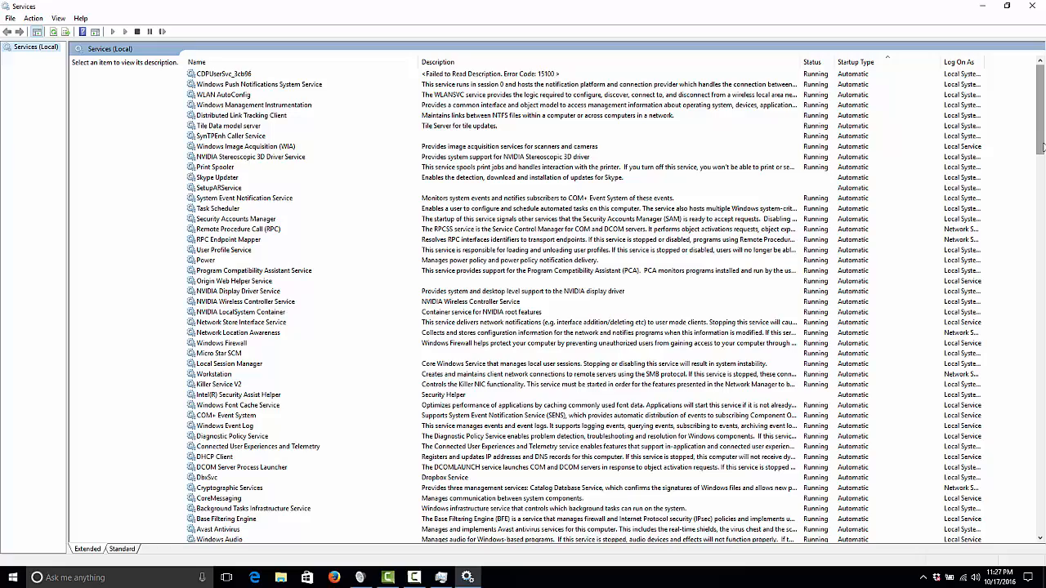
scroll(down, 3)
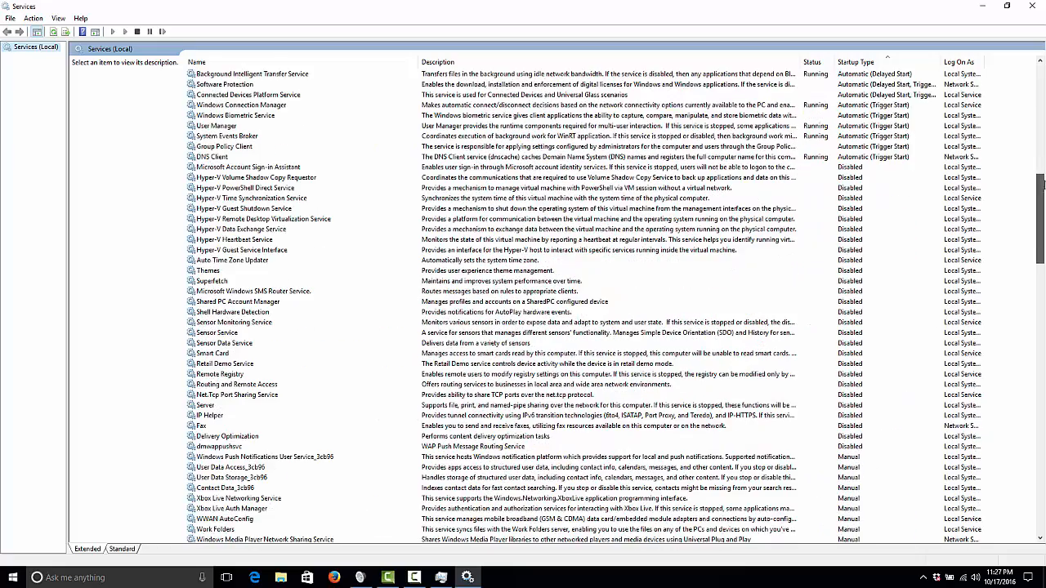
scroll(down, 3)
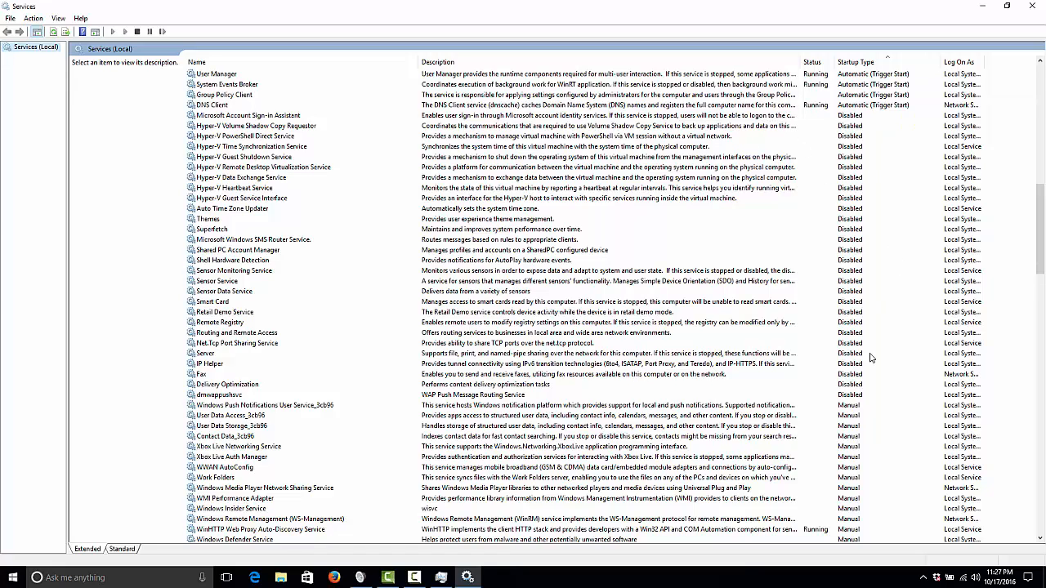
mouse_move(858, 214)
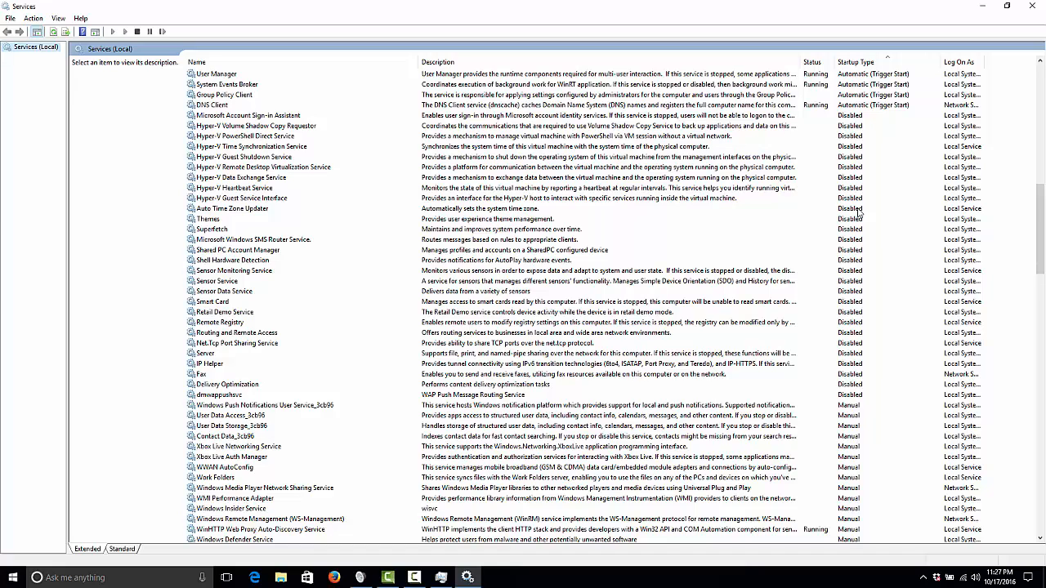
mouse_move(209, 361)
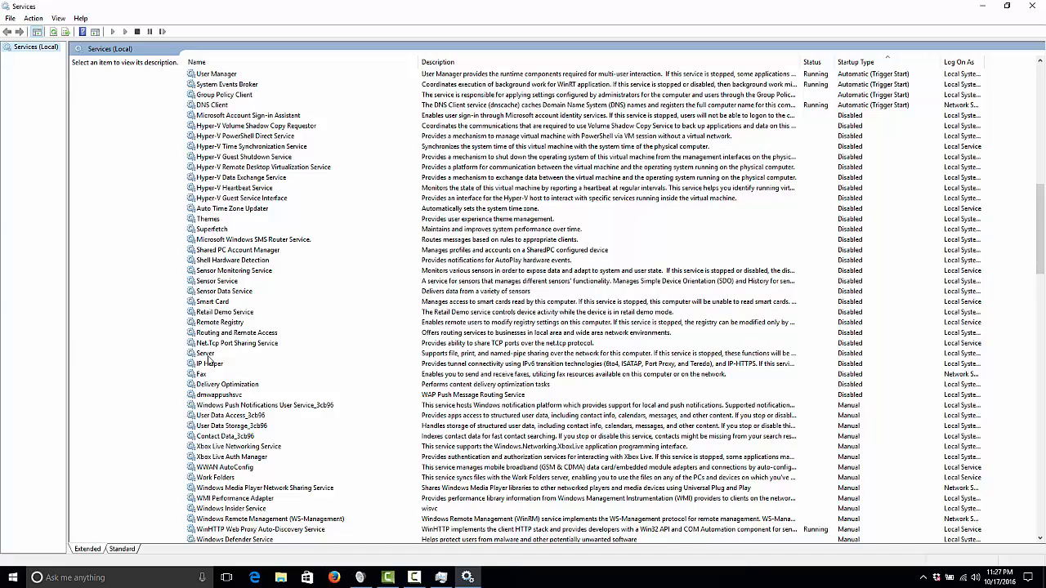
Read the IP Helper description, then the Superfetch service description.
click(210, 363)
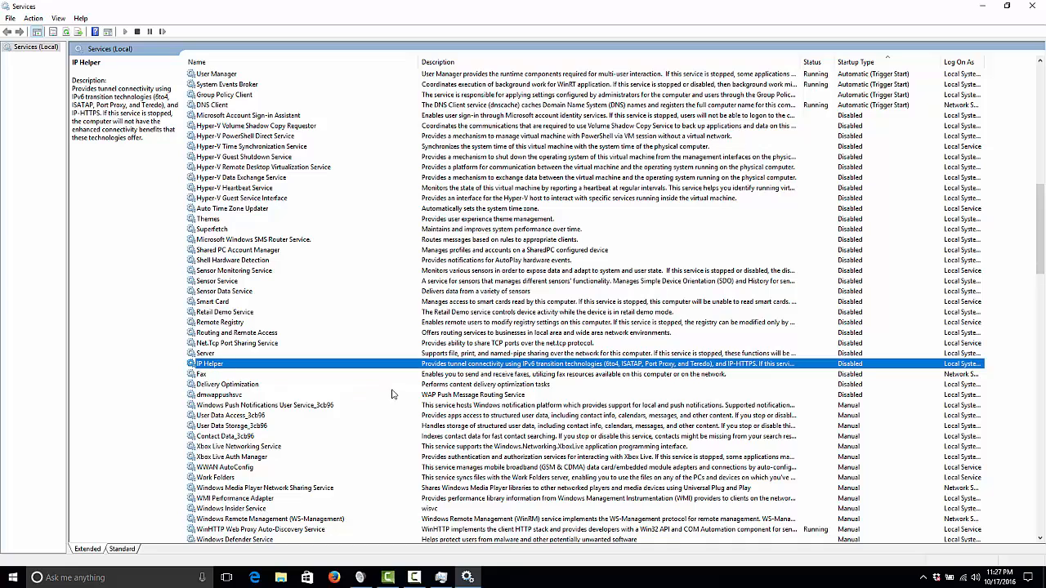
mouse_move(399, 382)
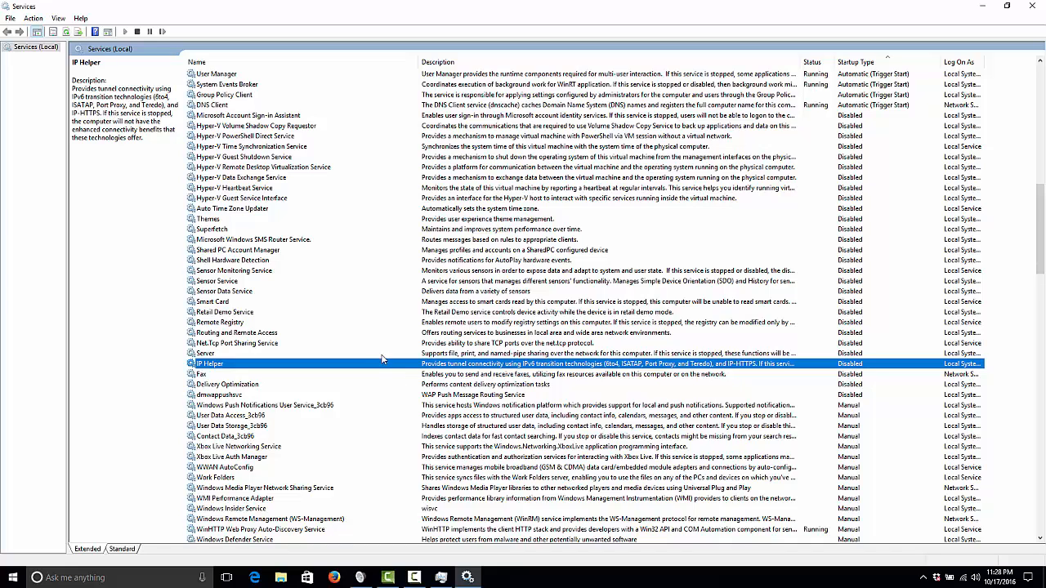
mouse_move(233, 242)
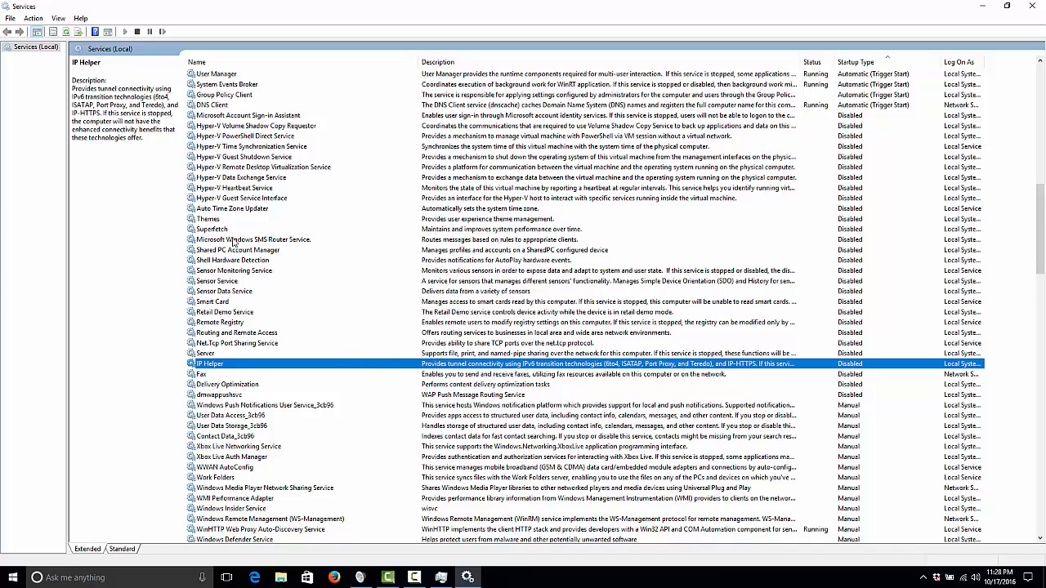
click(211, 229)
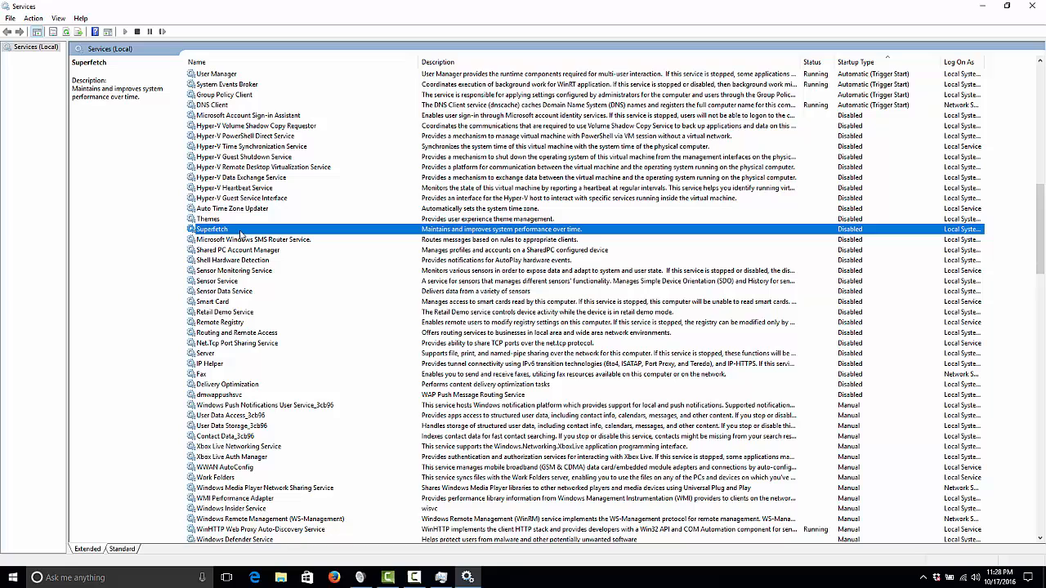
mouse_move(198, 359)
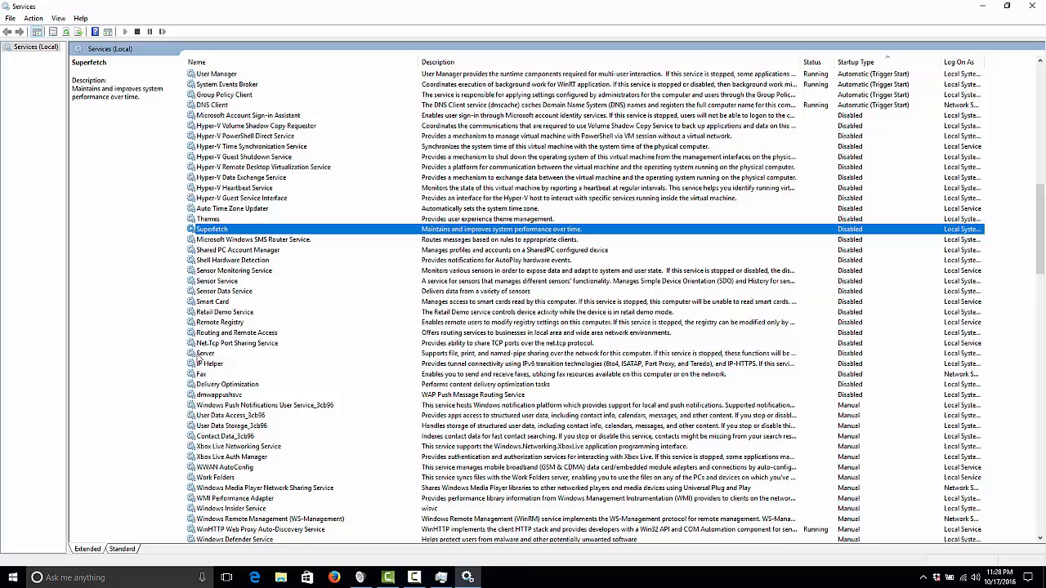
Check the Xbox Live Networking Service and WWAN AutoConfig descriptions.
click(237, 446)
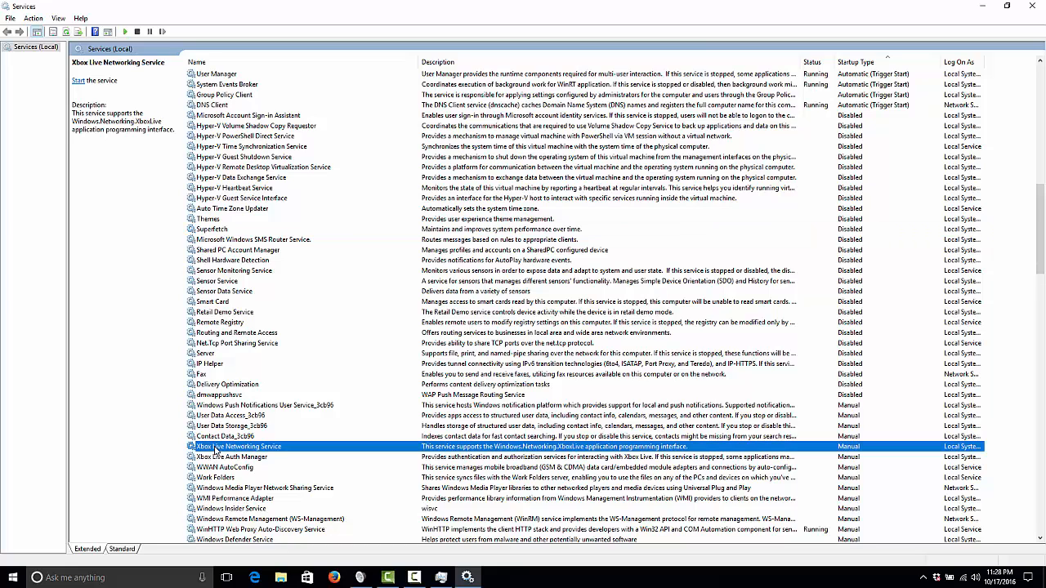
click(224, 467)
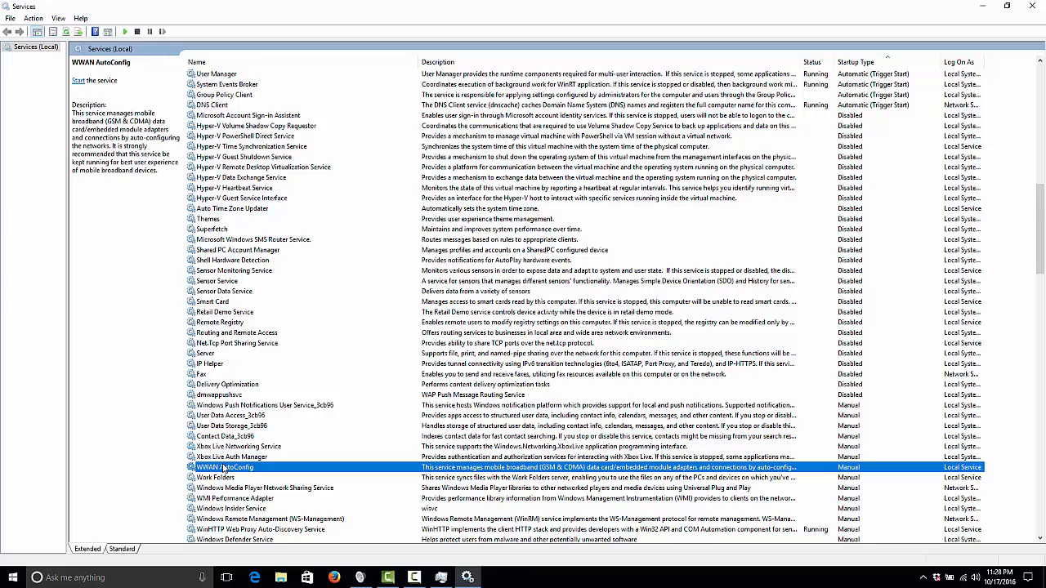
click(237, 446)
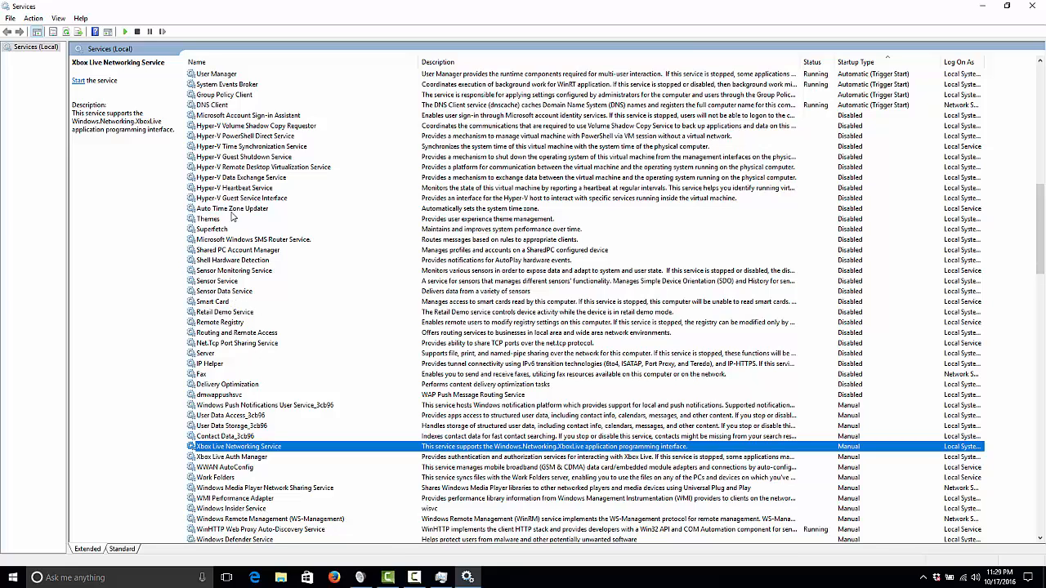
mouse_move(306, 180)
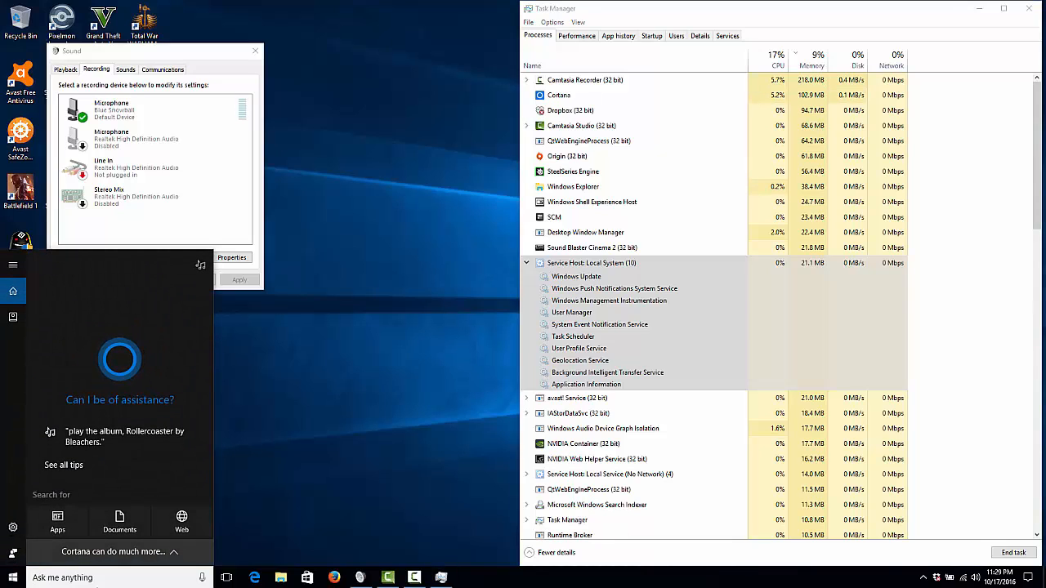
Search 'reg' from Start and run regedit.
text(regedit)
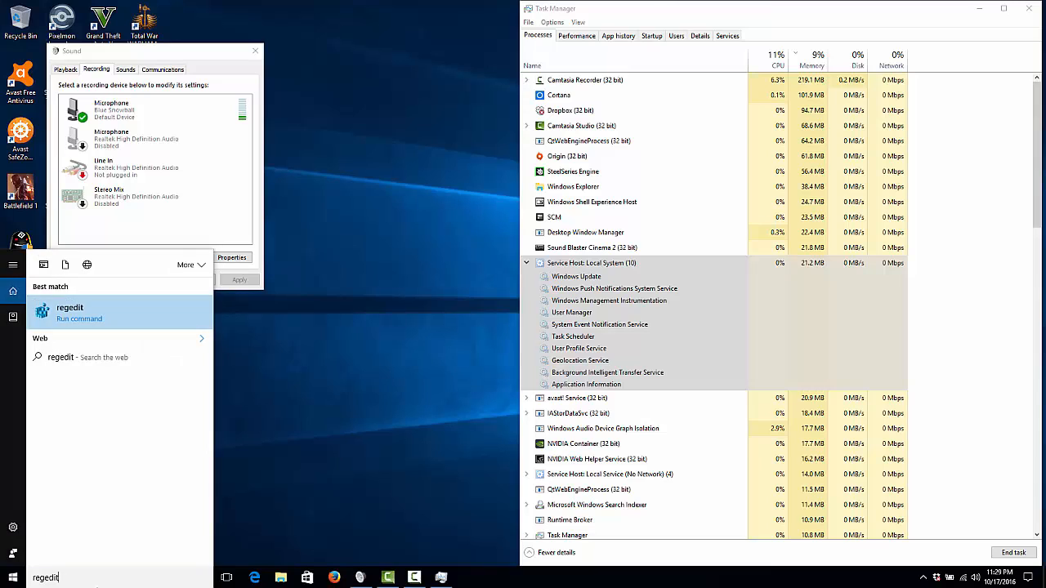
click(70, 311)
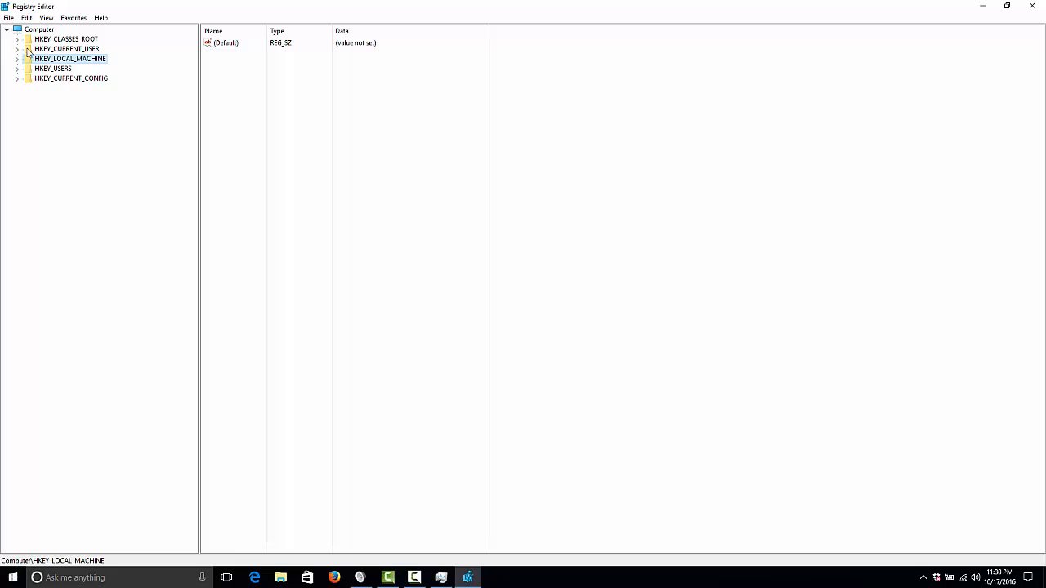
mouse_move(46, 64)
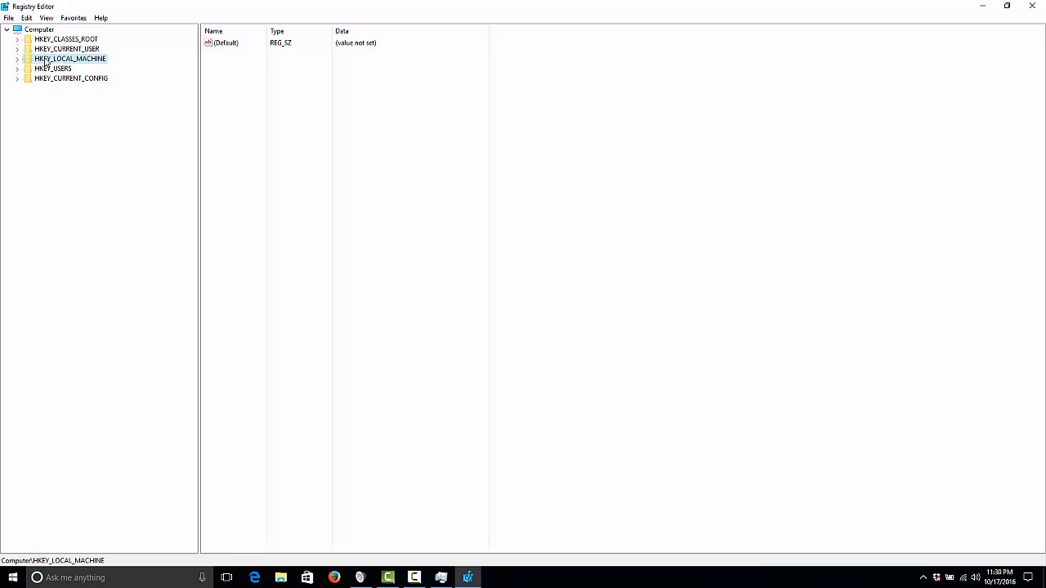
Expand HKEY_LOCAL_MACHINE and its SYSTEM branch toward CurrentControlSet\Services.
click(17, 58)
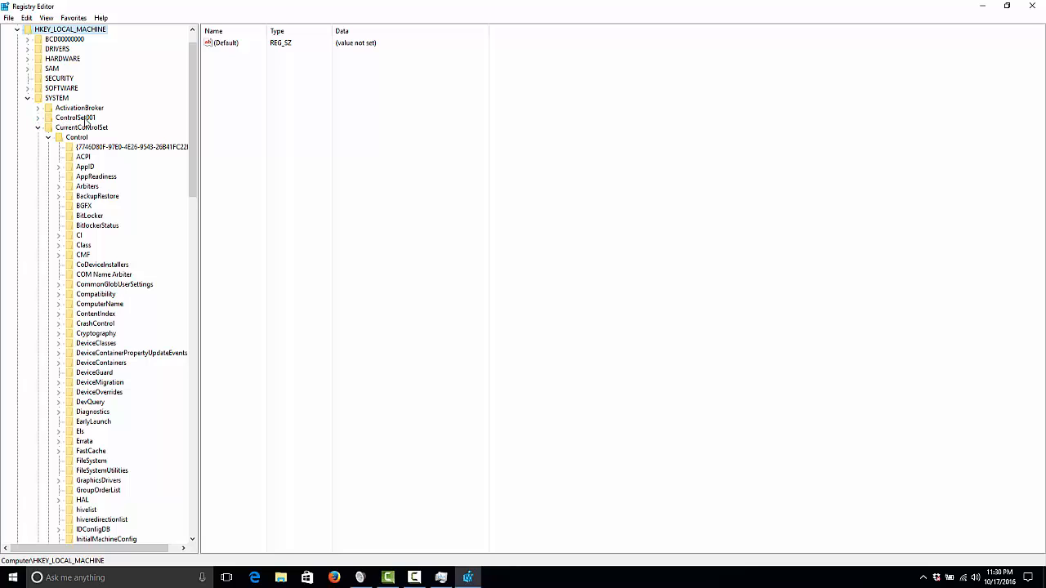
click(38, 118)
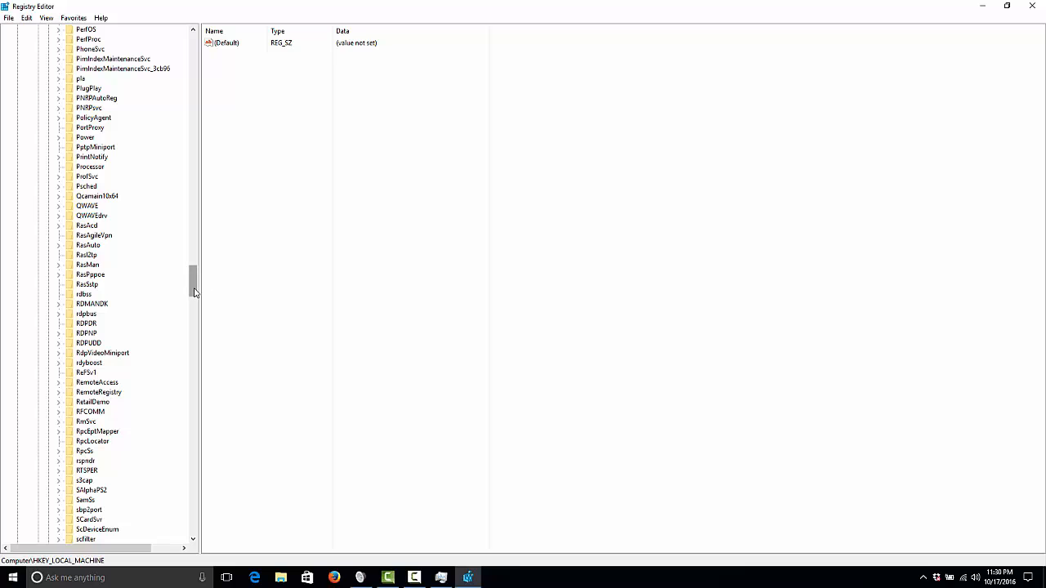
Scroll the Services tree down and select the Ndu key.
scroll(down, 3)
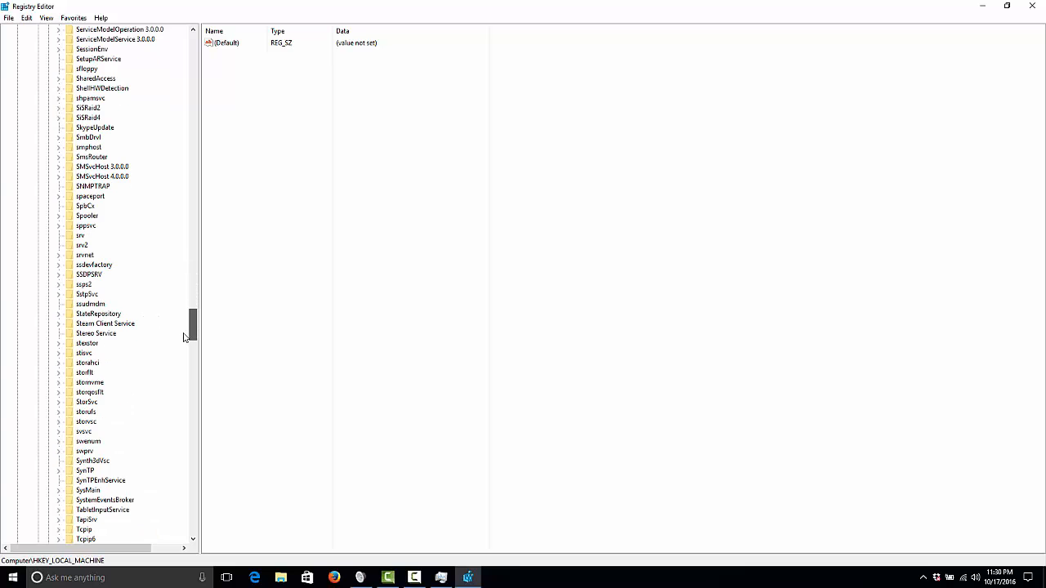
scroll(down, 3)
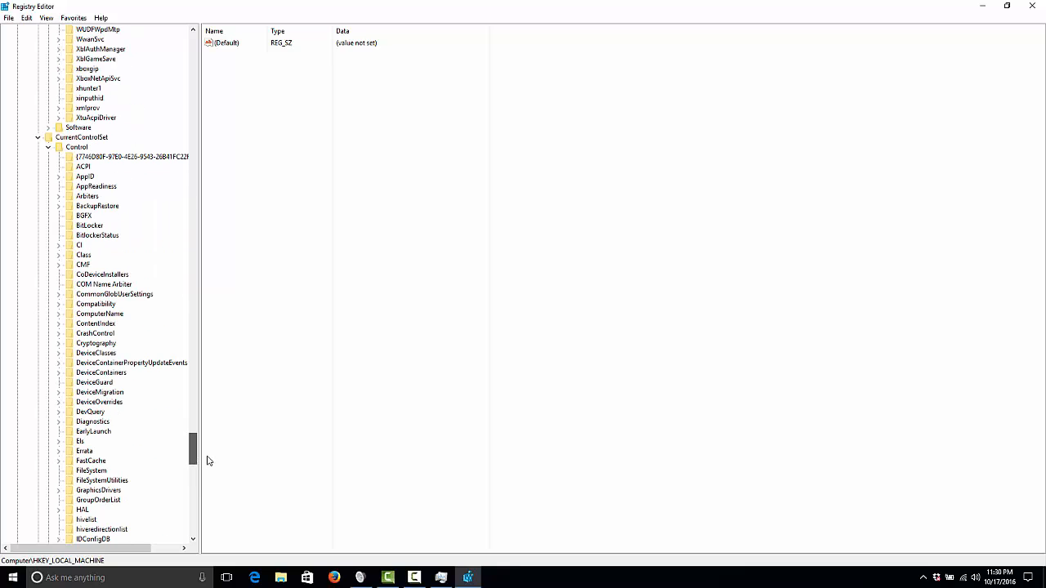
scroll(down, 3)
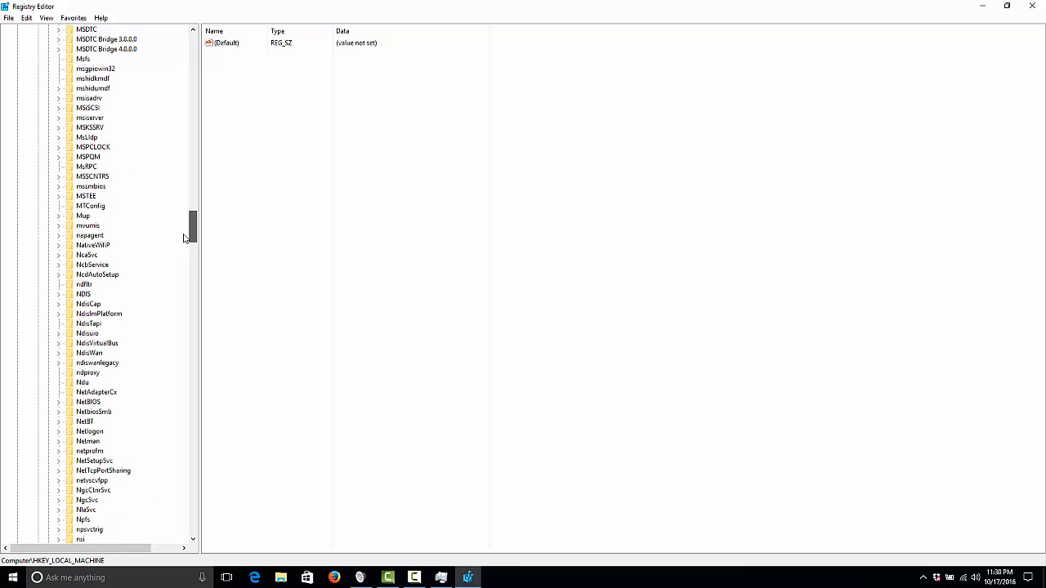
click(83, 343)
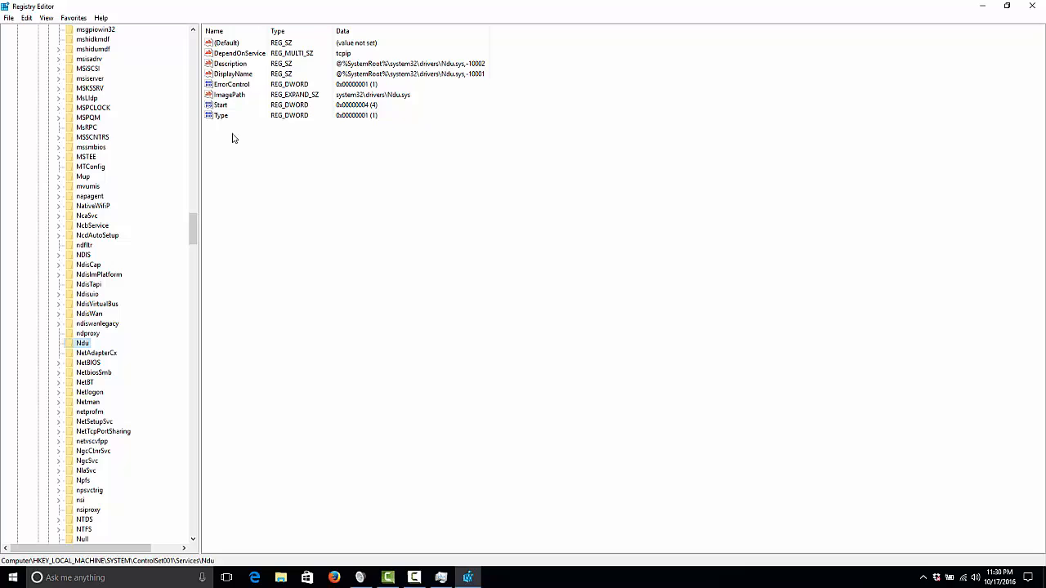
Set Ndu's Start value data to 4.
click(221, 104)
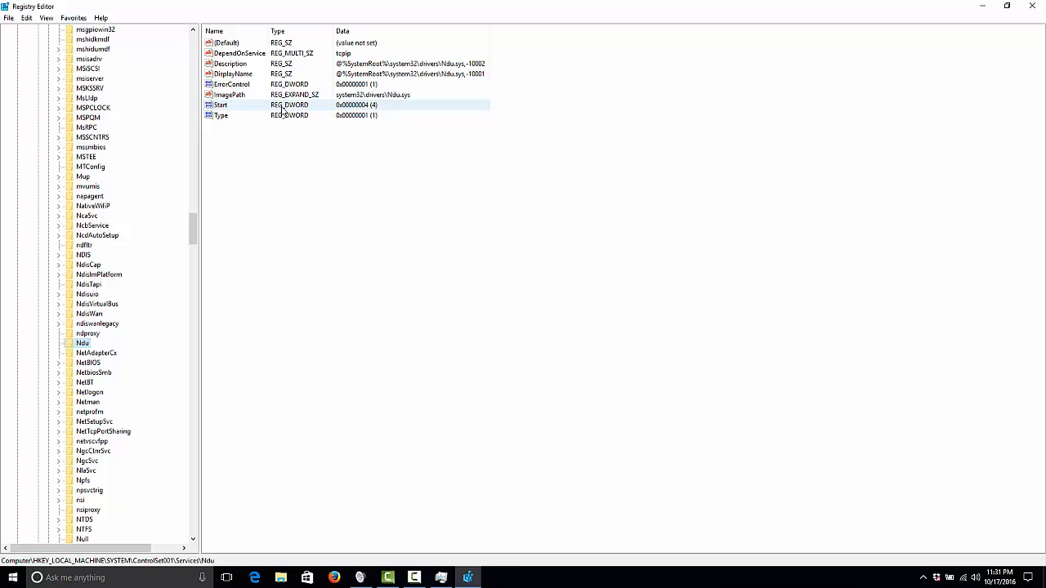
double_click(220, 104)
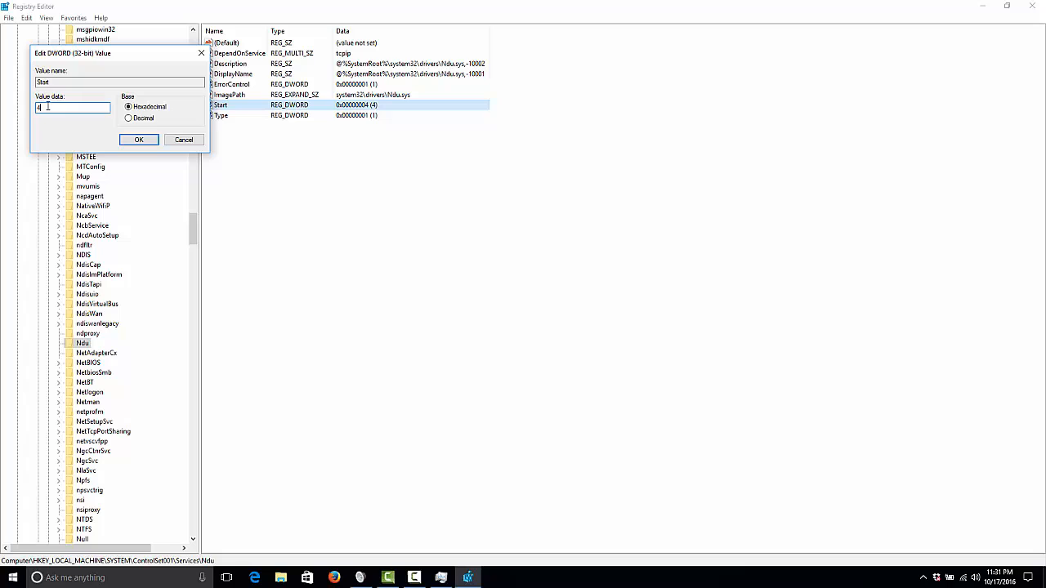
key(Backspace)
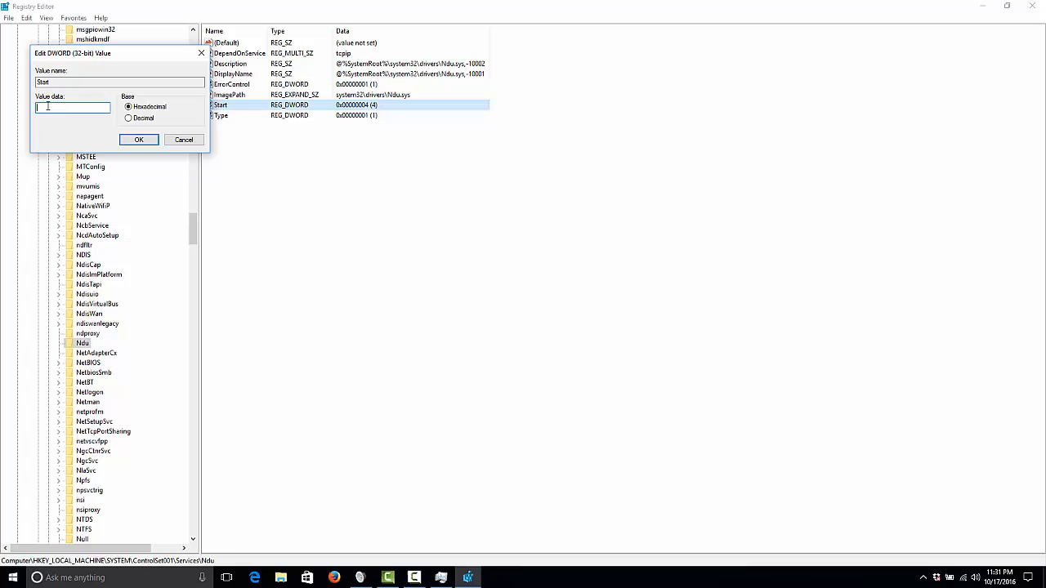
text(4)
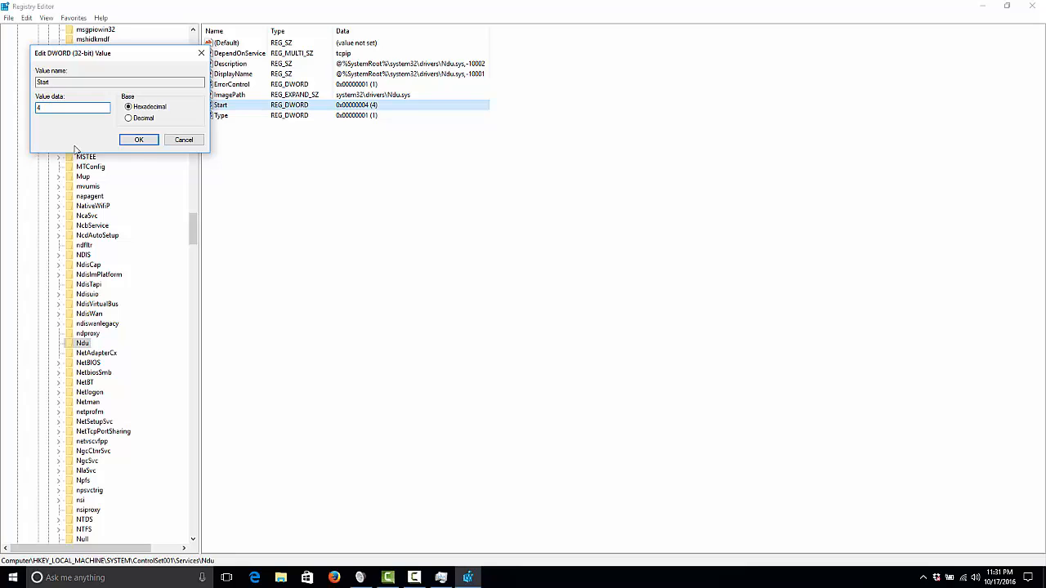
click(138, 139)
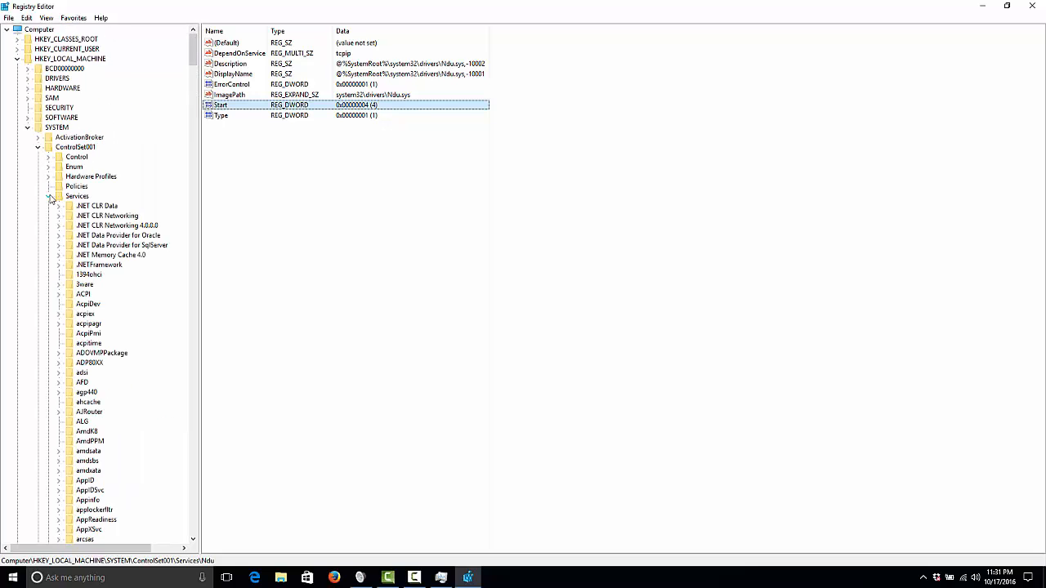
Collapse ControlSet001 and scroll down to select PrefetchParameters under Memory Management.
click(48, 196)
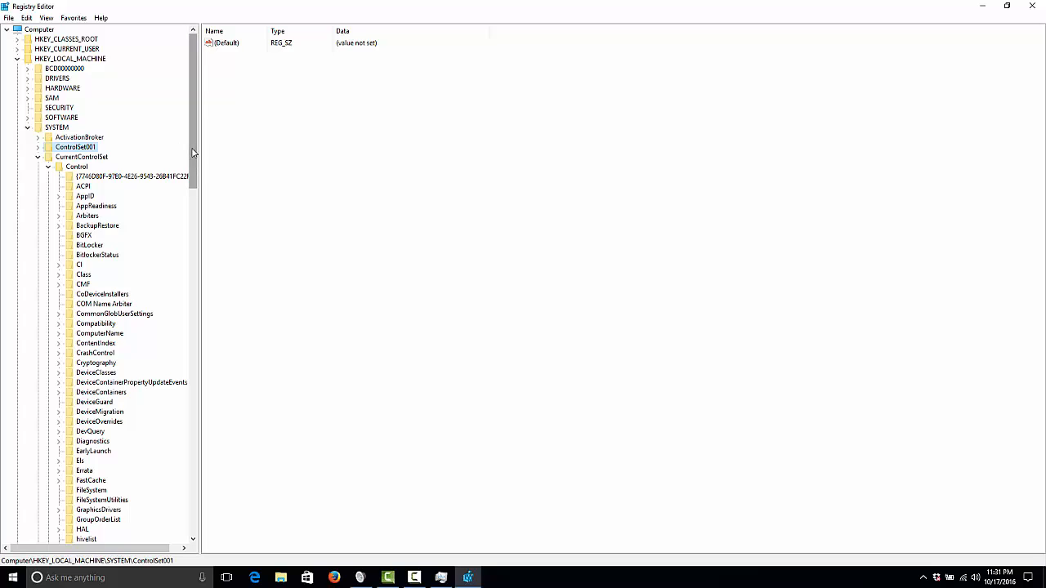
scroll(down, 3)
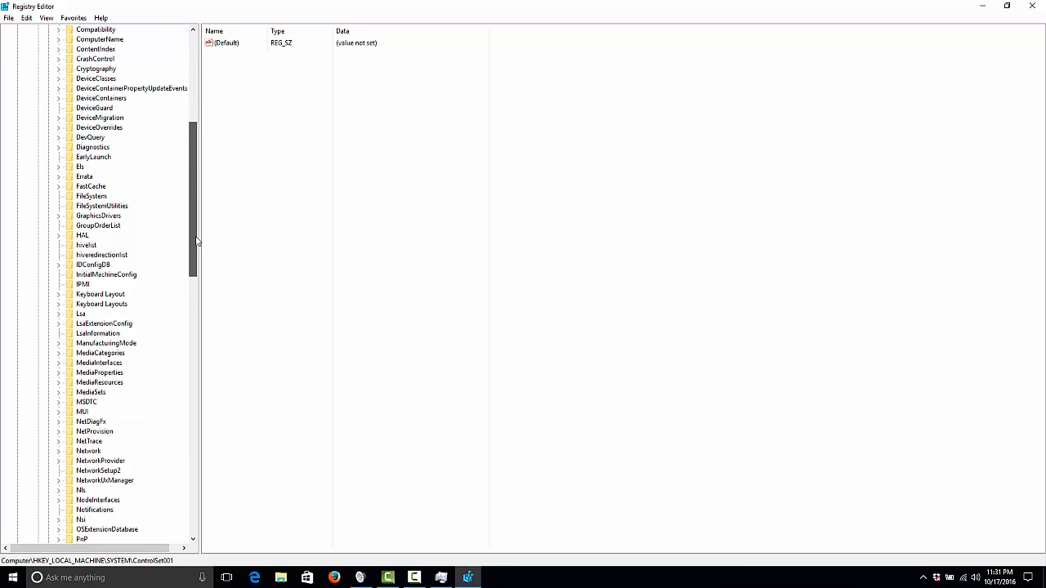
scroll(down, 3)
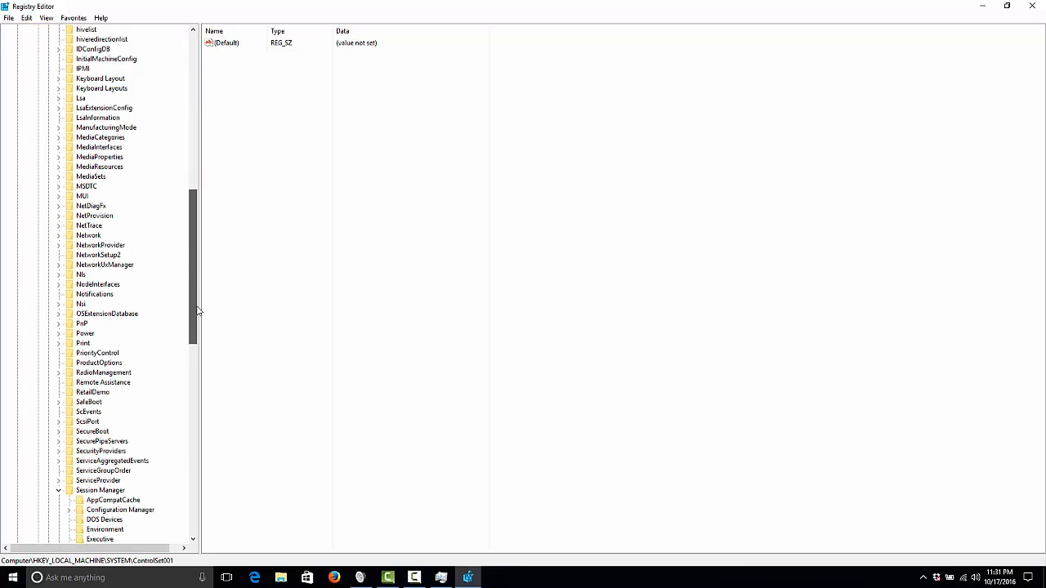
scroll(down, 3)
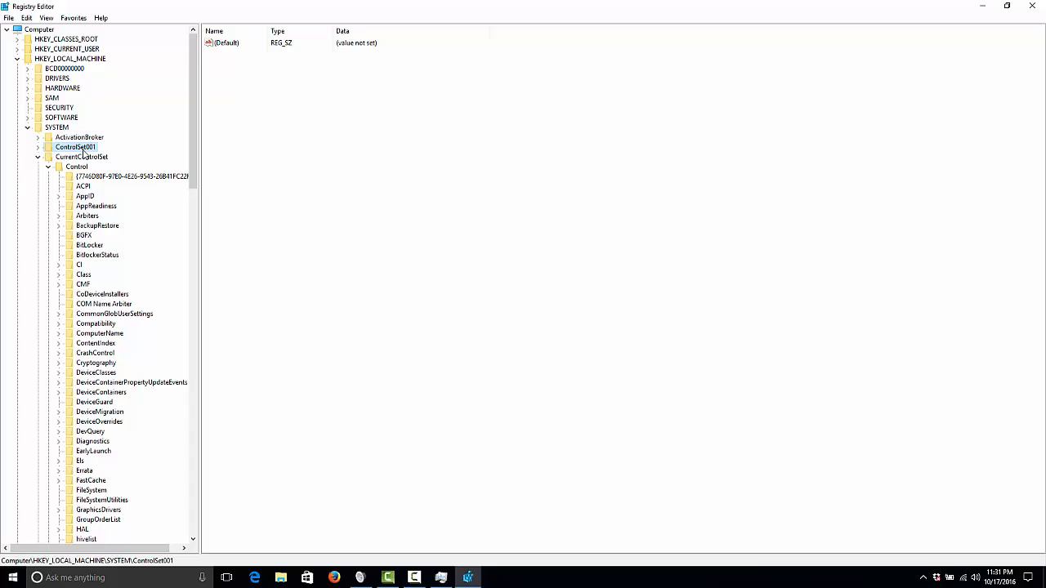
mouse_move(174, 157)
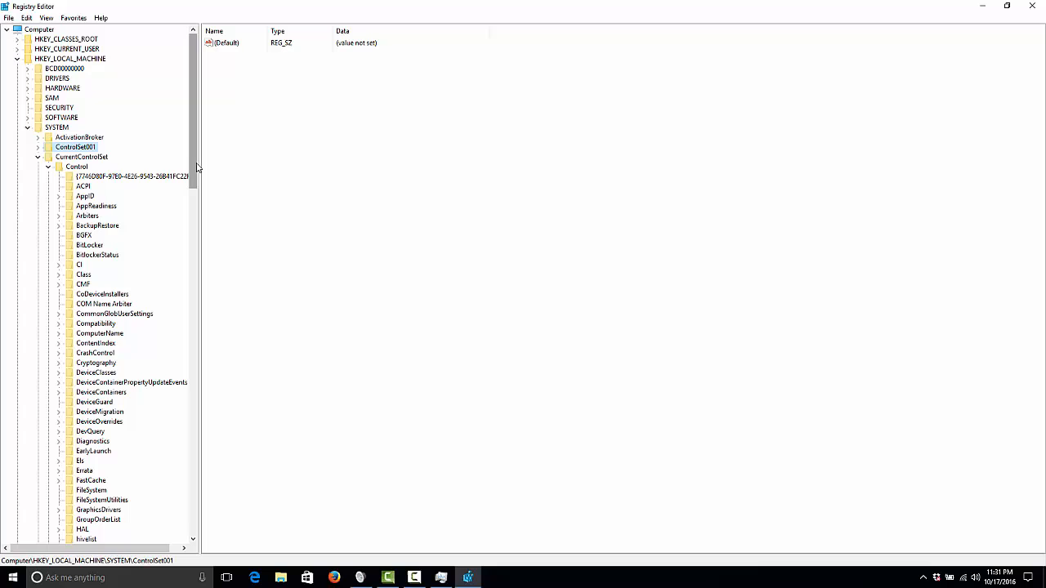
scroll(down, 3)
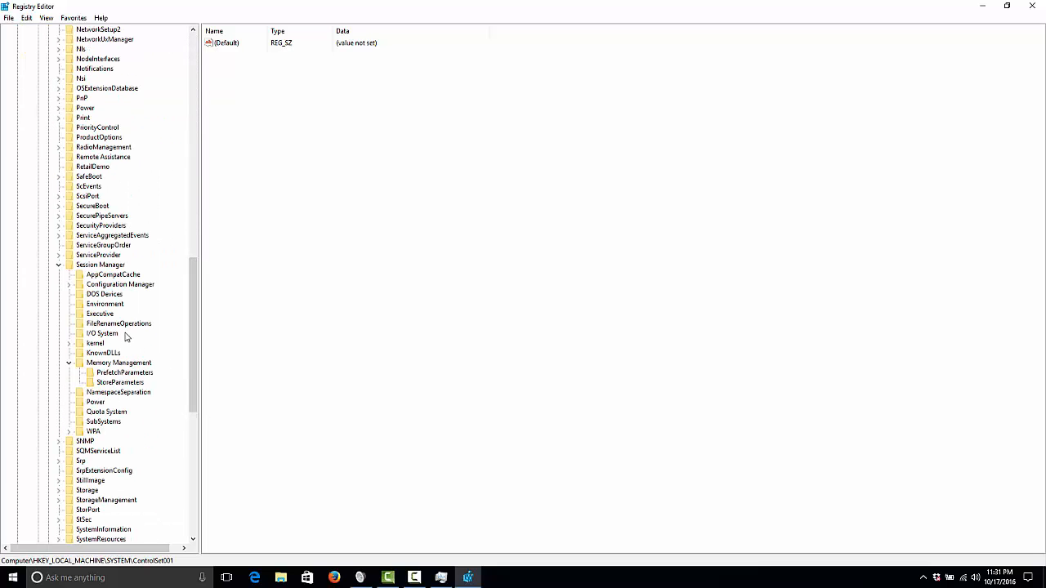
mouse_move(100, 277)
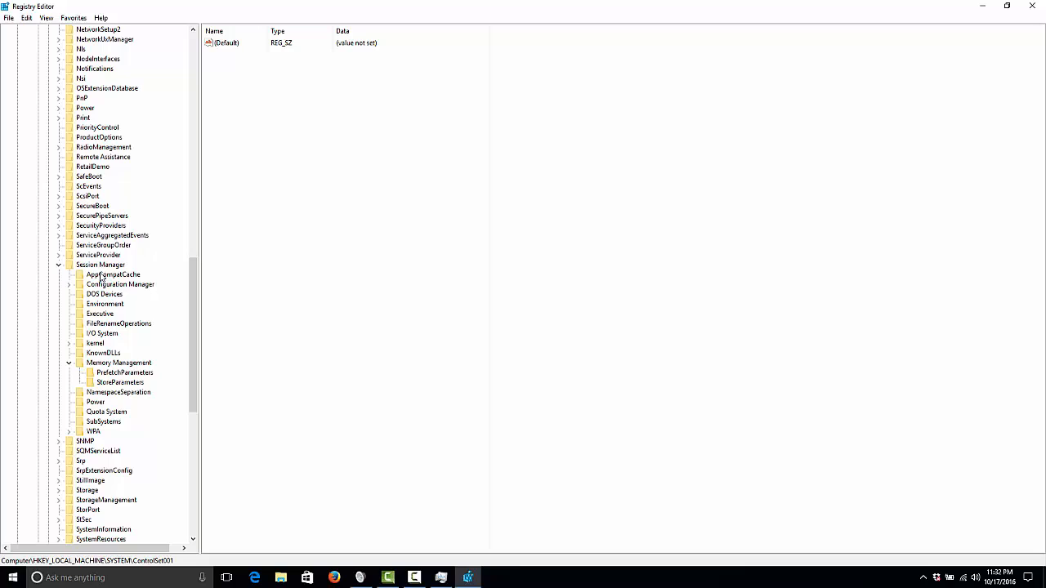
mouse_move(112, 369)
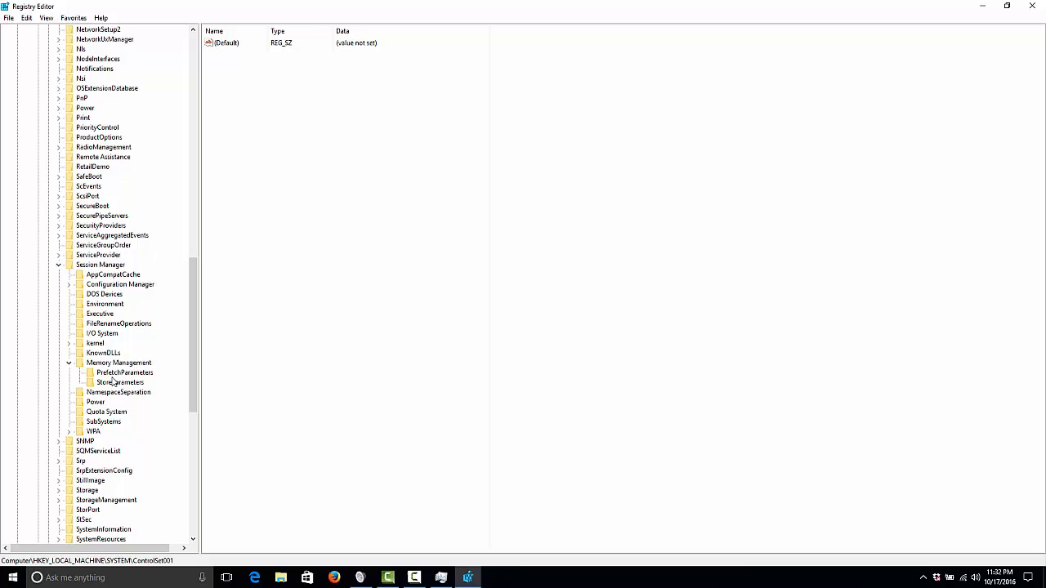
mouse_move(117, 384)
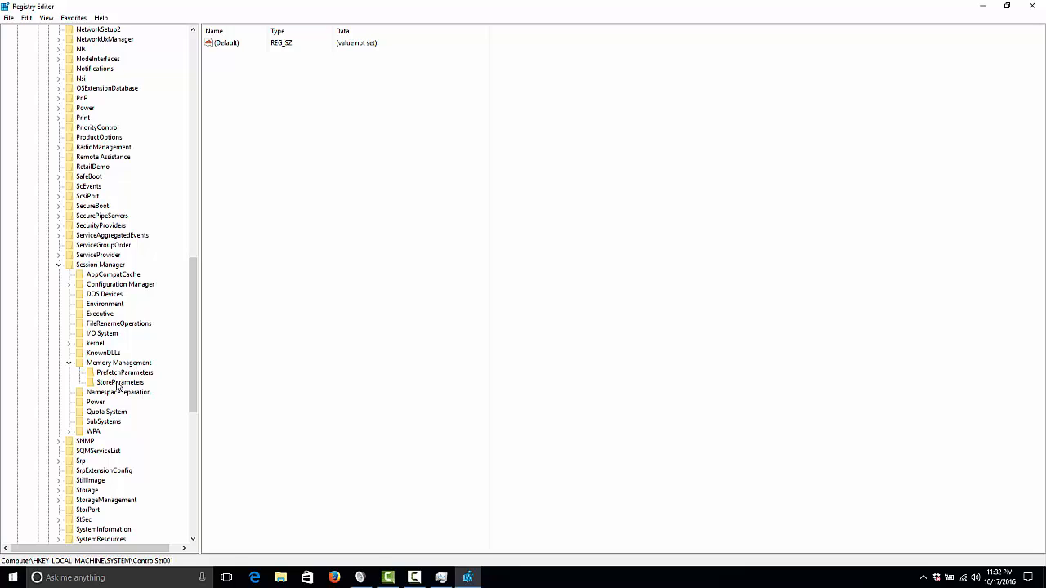
click(120, 381)
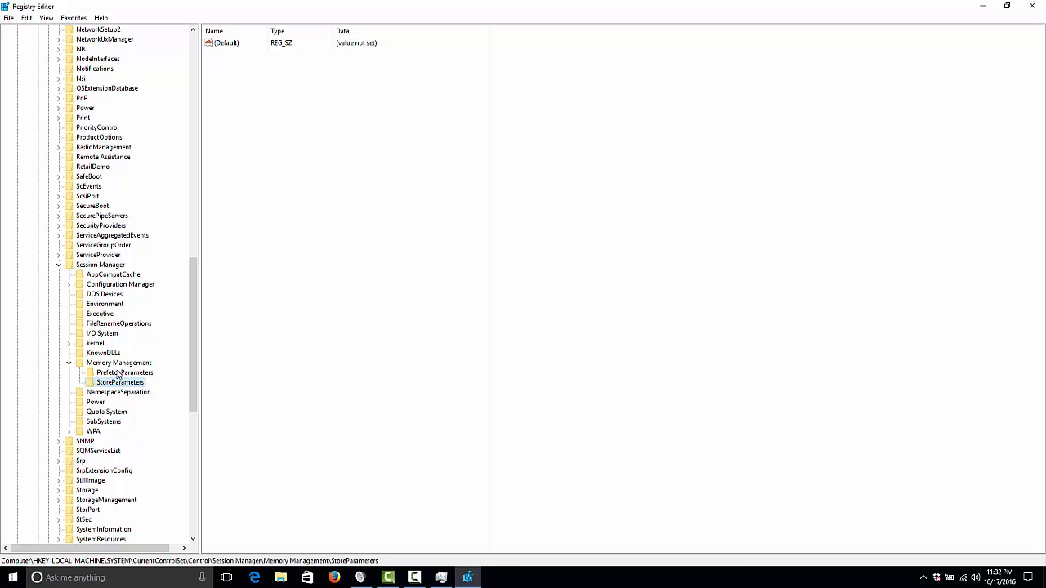
click(124, 373)
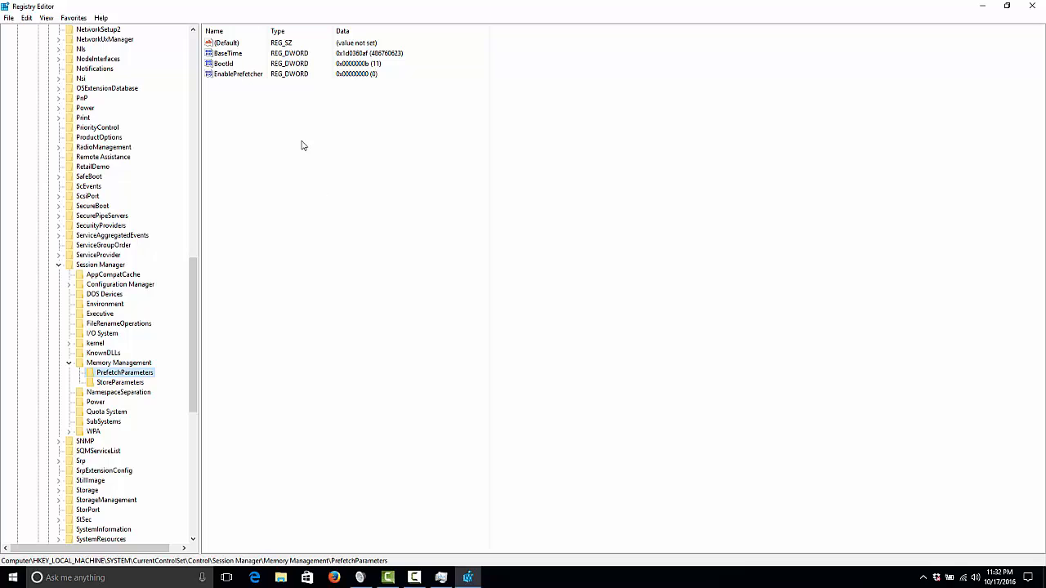
Edit the EnablePrefetcher value and confirm its Value data as 0.
click(237, 73)
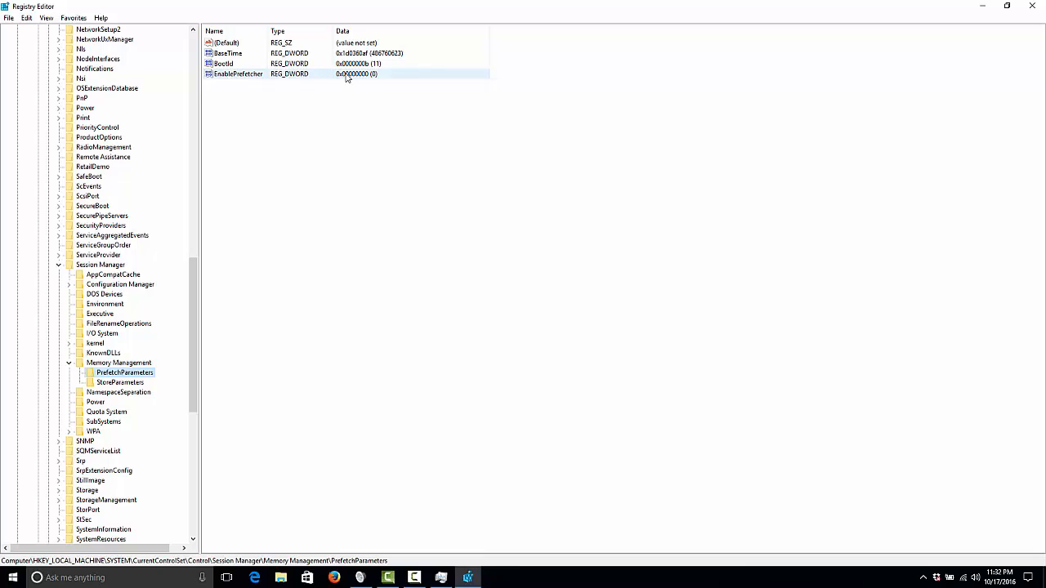
double_click(237, 74)
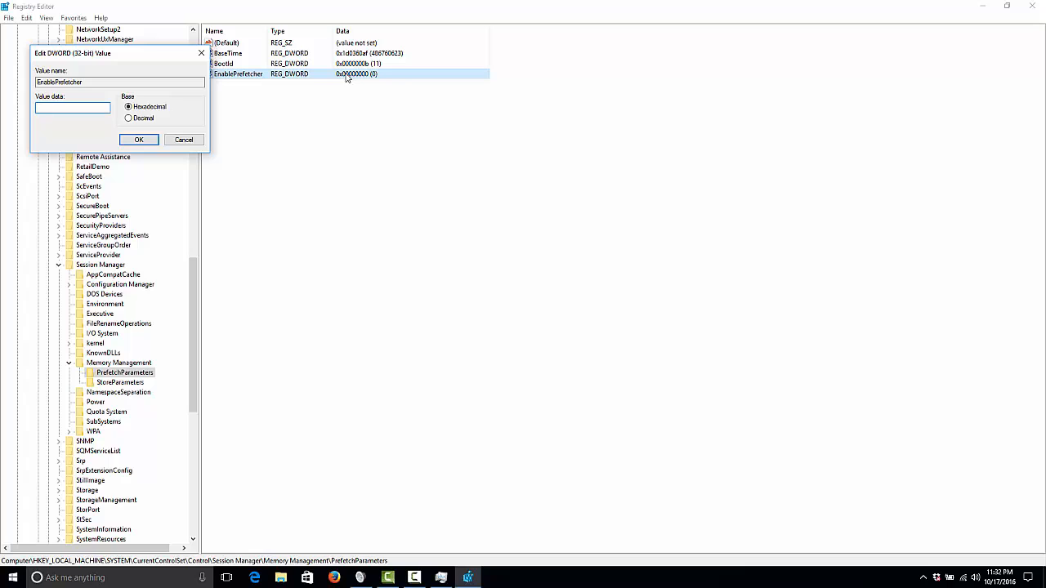
text(d)
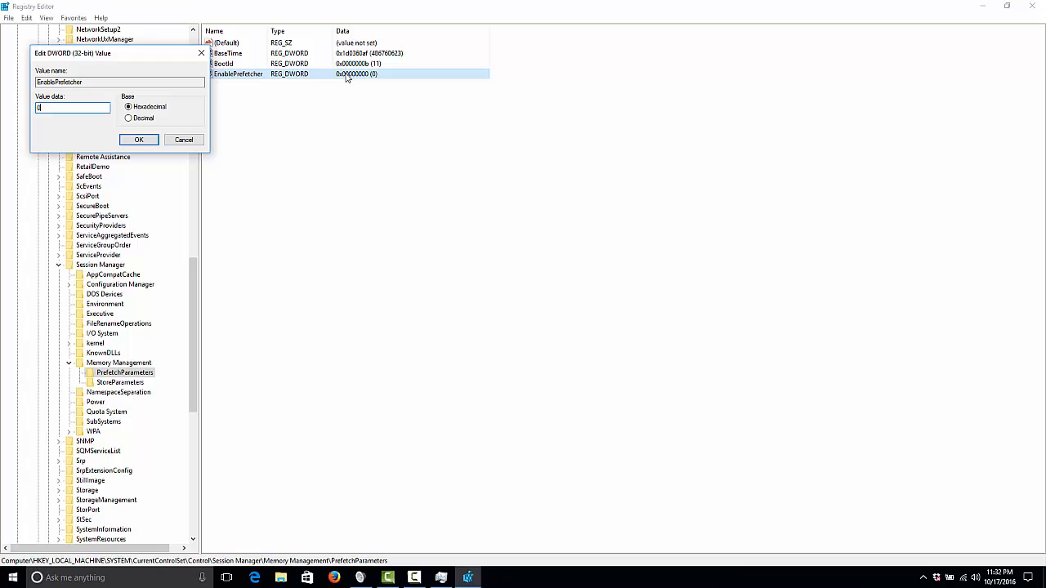
mouse_move(268, 88)
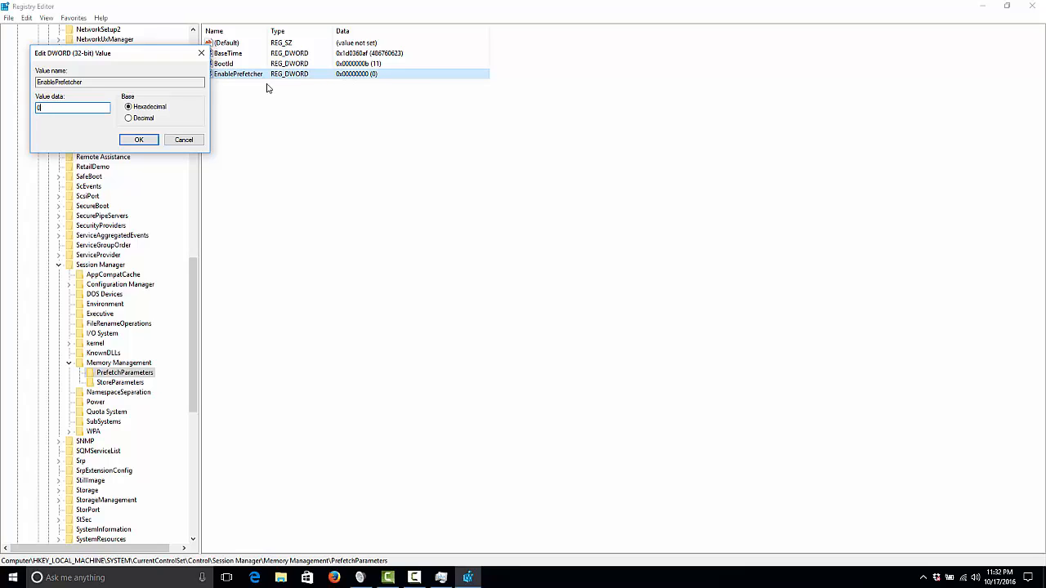
click(138, 139)
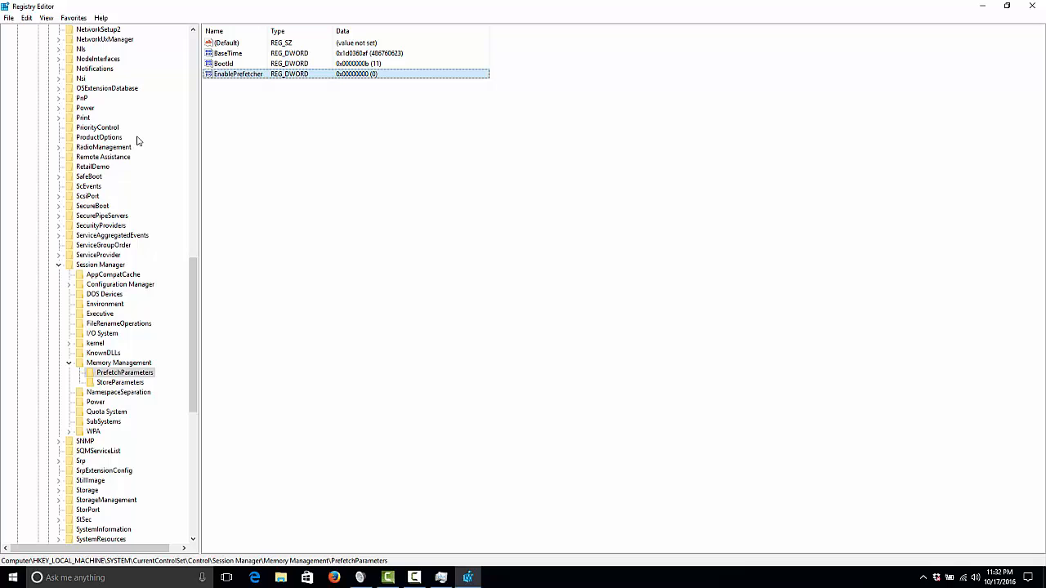
mouse_move(180, 110)
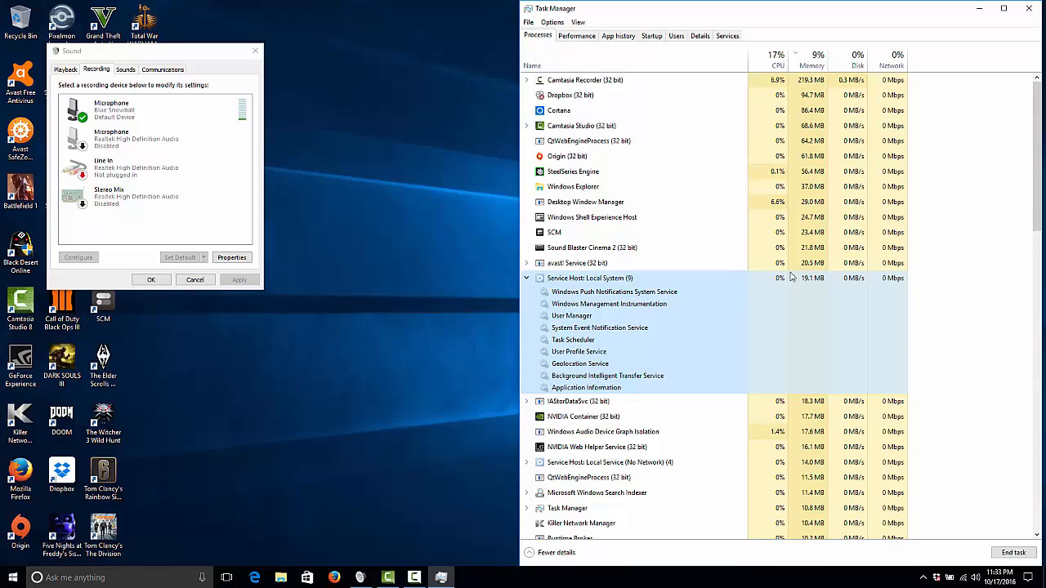
mouse_move(636, 277)
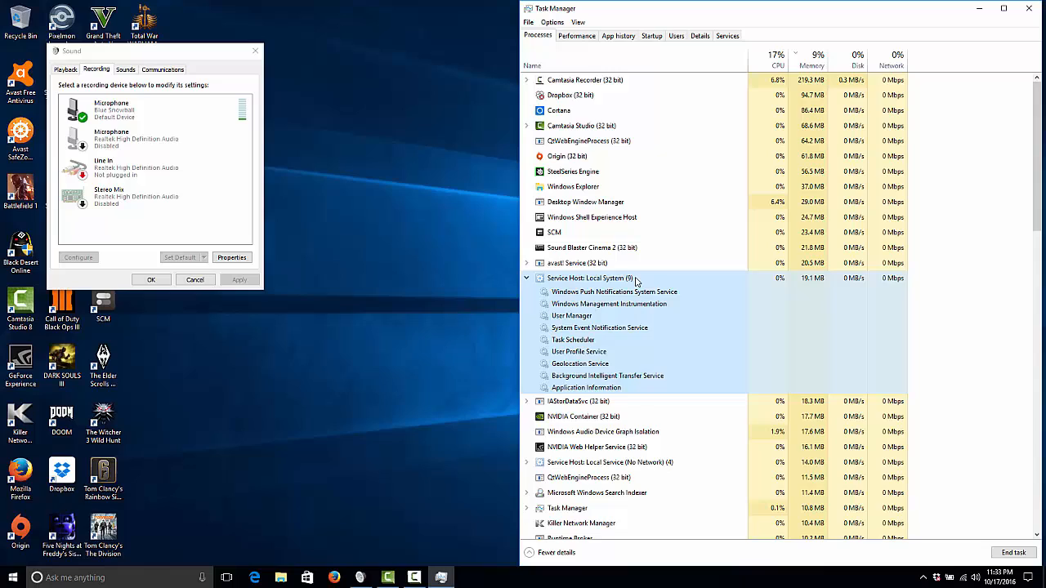